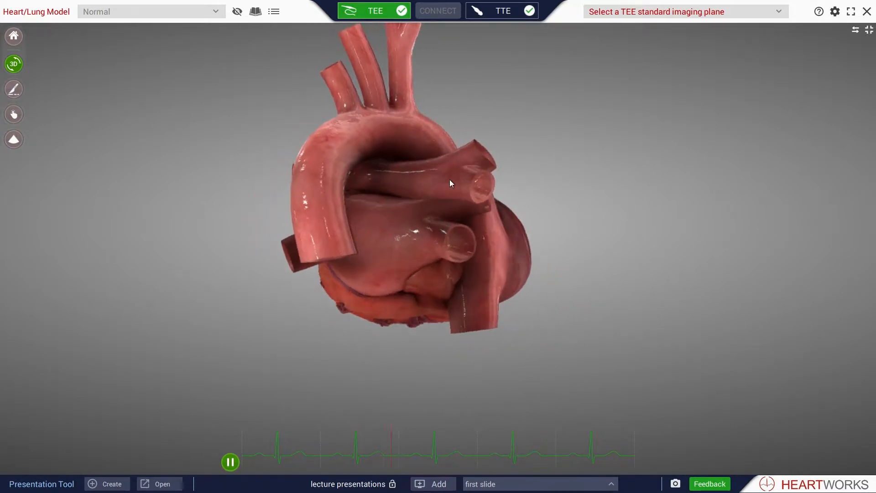
Step: Start a new slide from the current 3D heart view via Add in the Presentation Tool bar
left_click(437, 483)
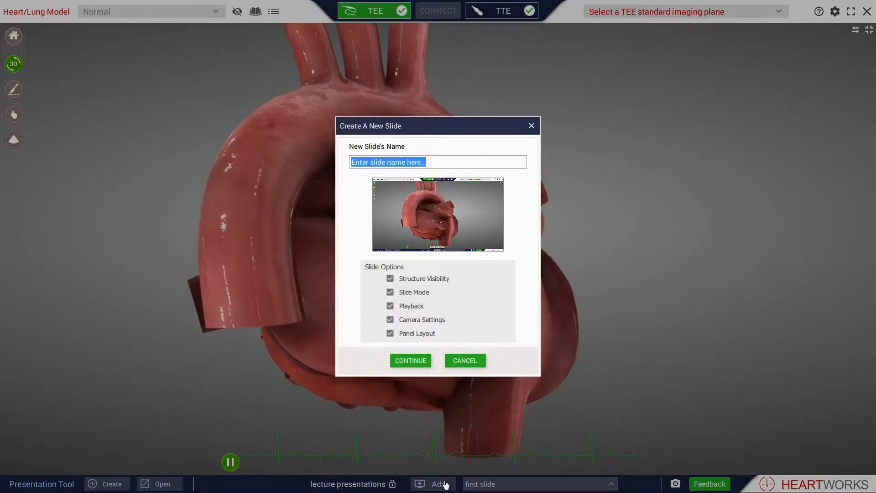
Step: Name the new slide 'posterior view' and save it to the presentation
type("posterior view")
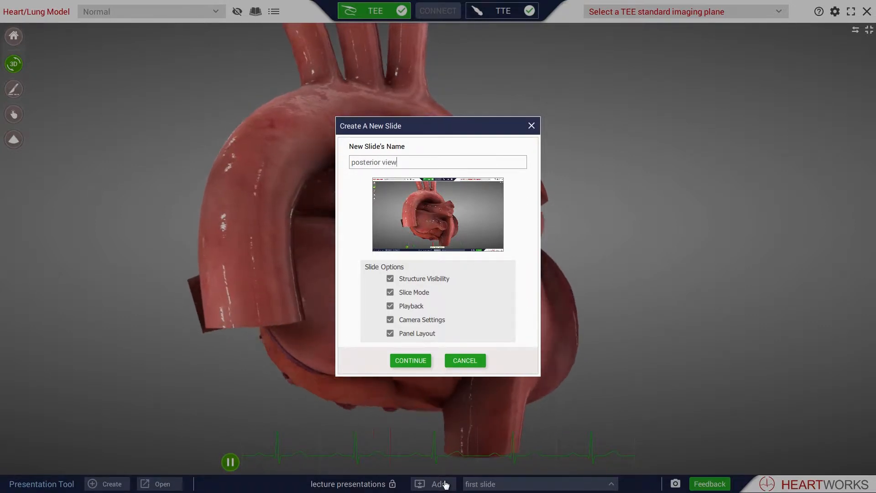
left_click(410, 360)
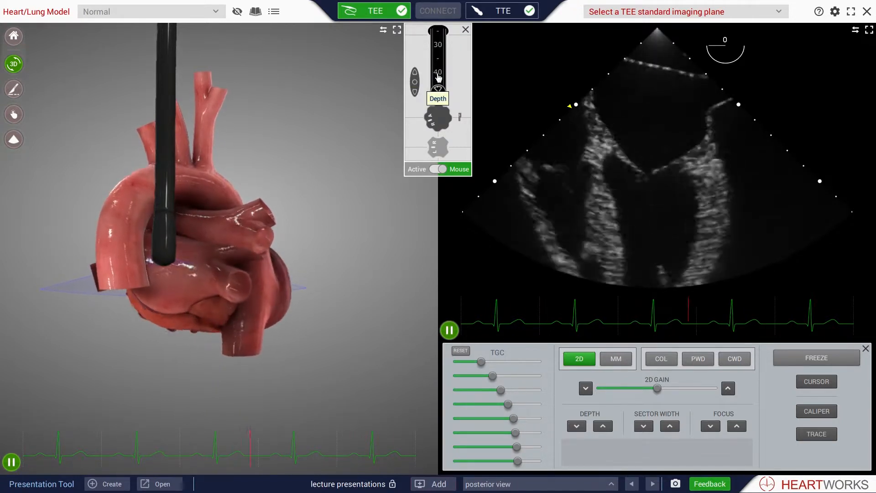
left_click(432, 484)
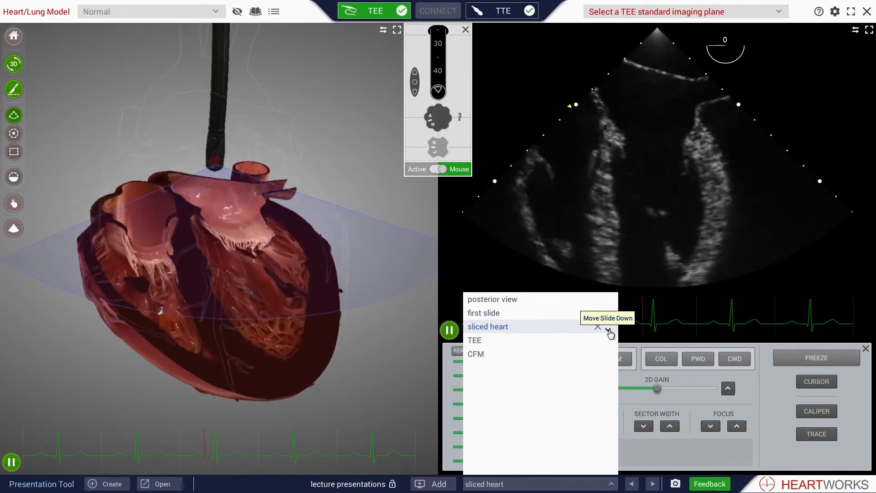
Step: Move the 'sliced heart' slide one place down and bring up the TEE slide
left_click(474, 340)
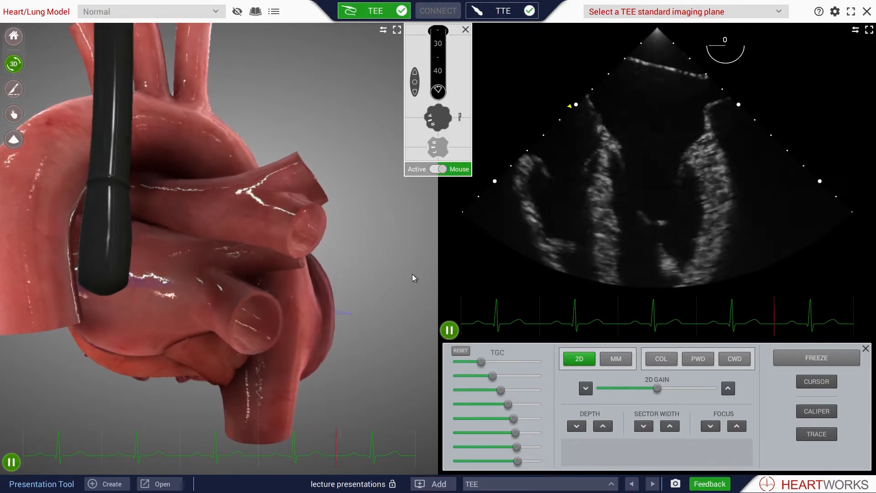
left_click(107, 484)
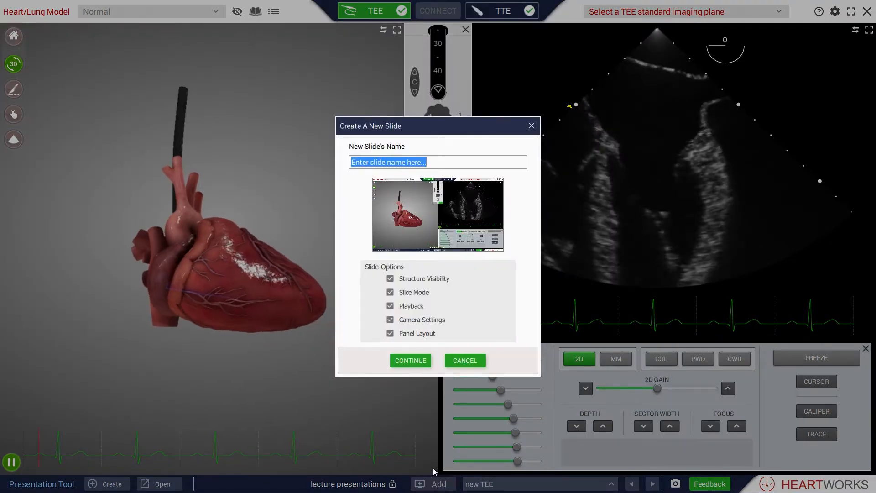
Step: Save the current heart and TEE ultrasound view as the slide 'new'
left_click(465, 361)
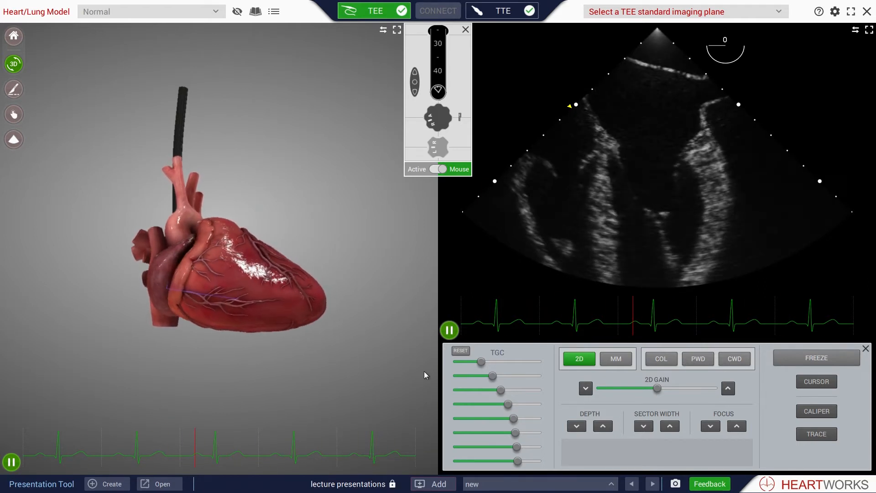